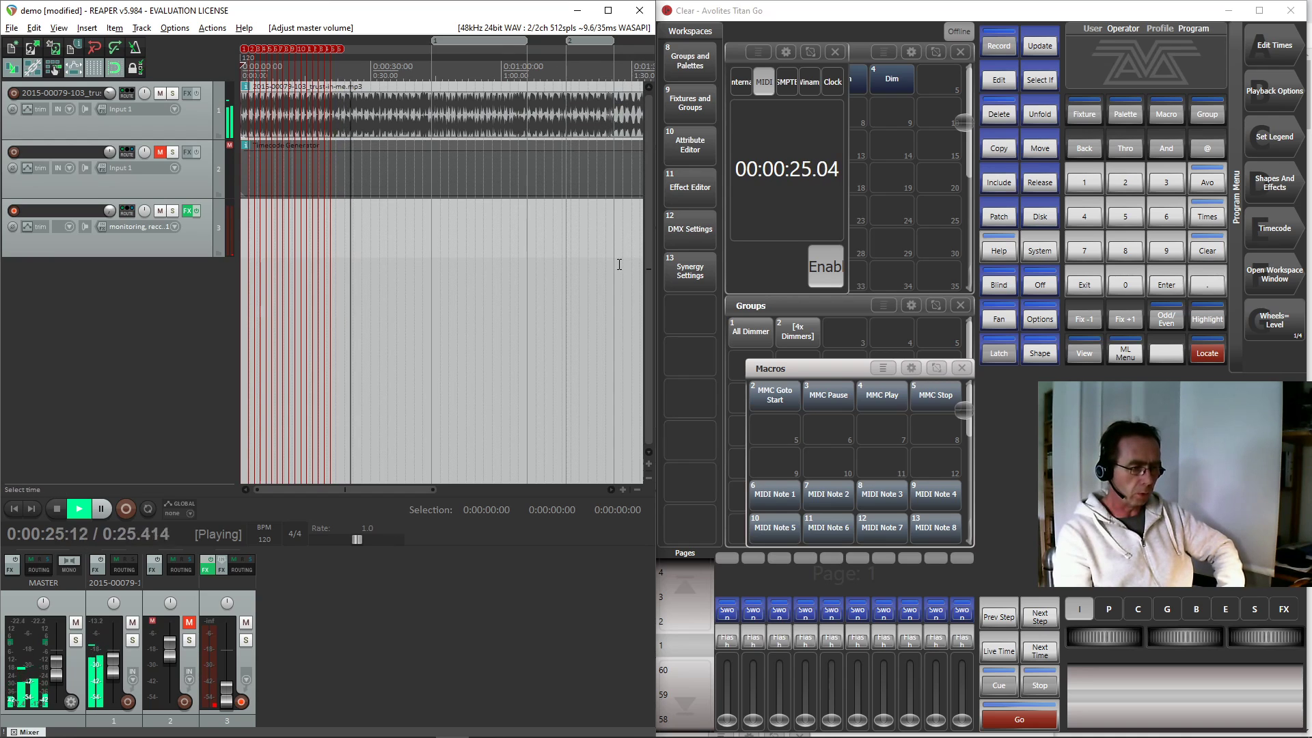
mouse_move(876, 27)
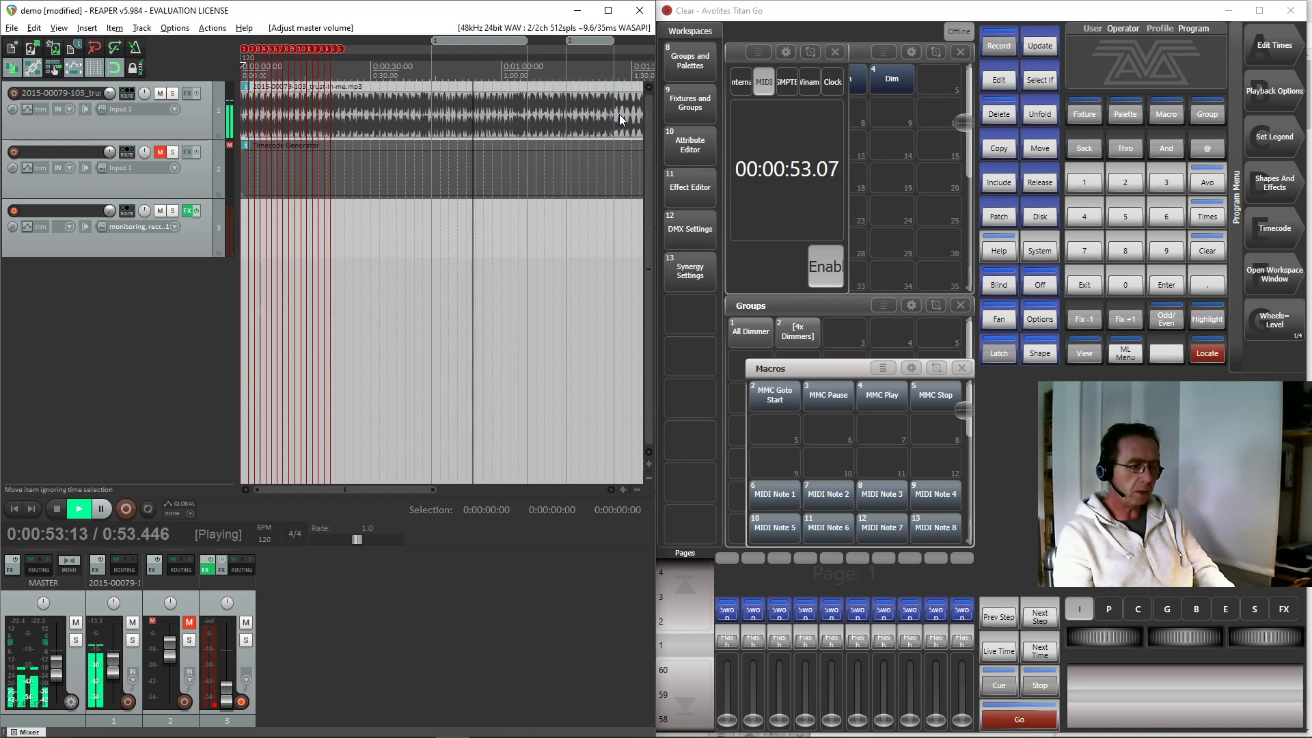
- Switch from REAPER's playing project to the loopMIDI port window with Alt+Tab
key(alt+tab)
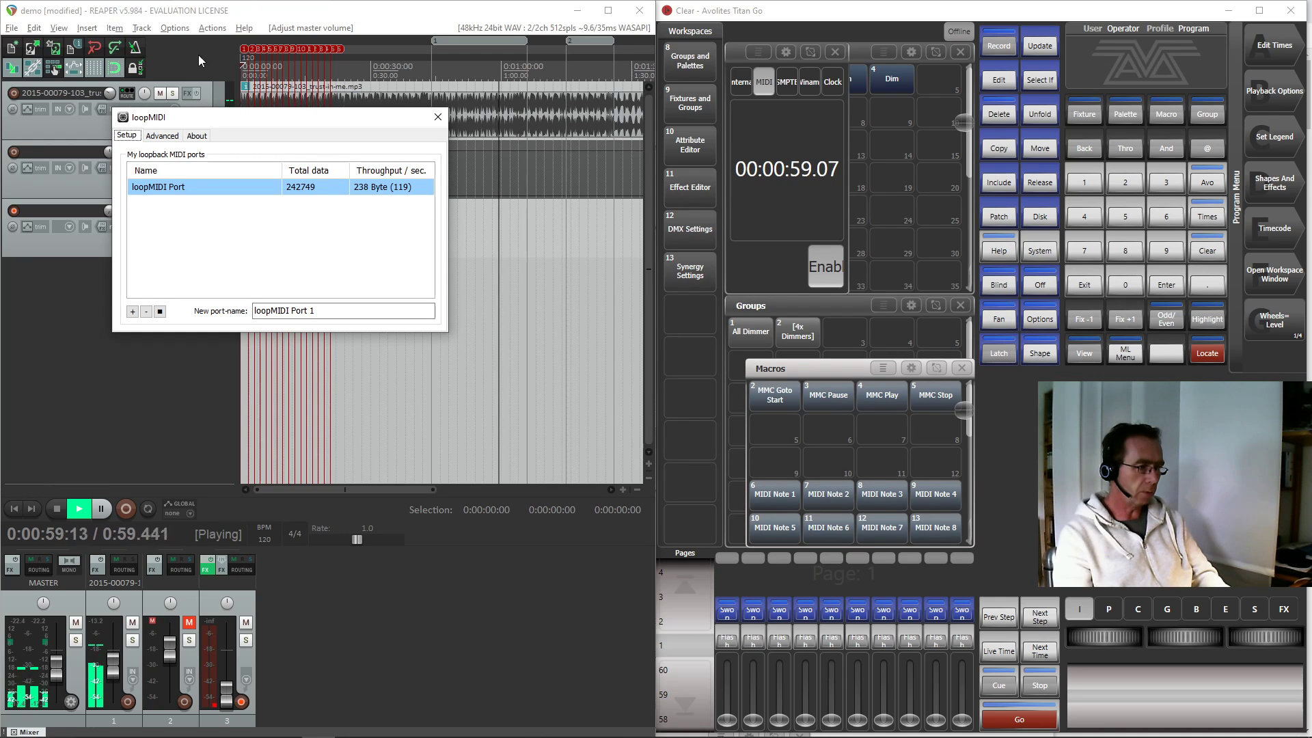
- Bring up the Chrome window showing the Avolites Wiki Reaper-to-Titan timecode guide
key(alt+tab)
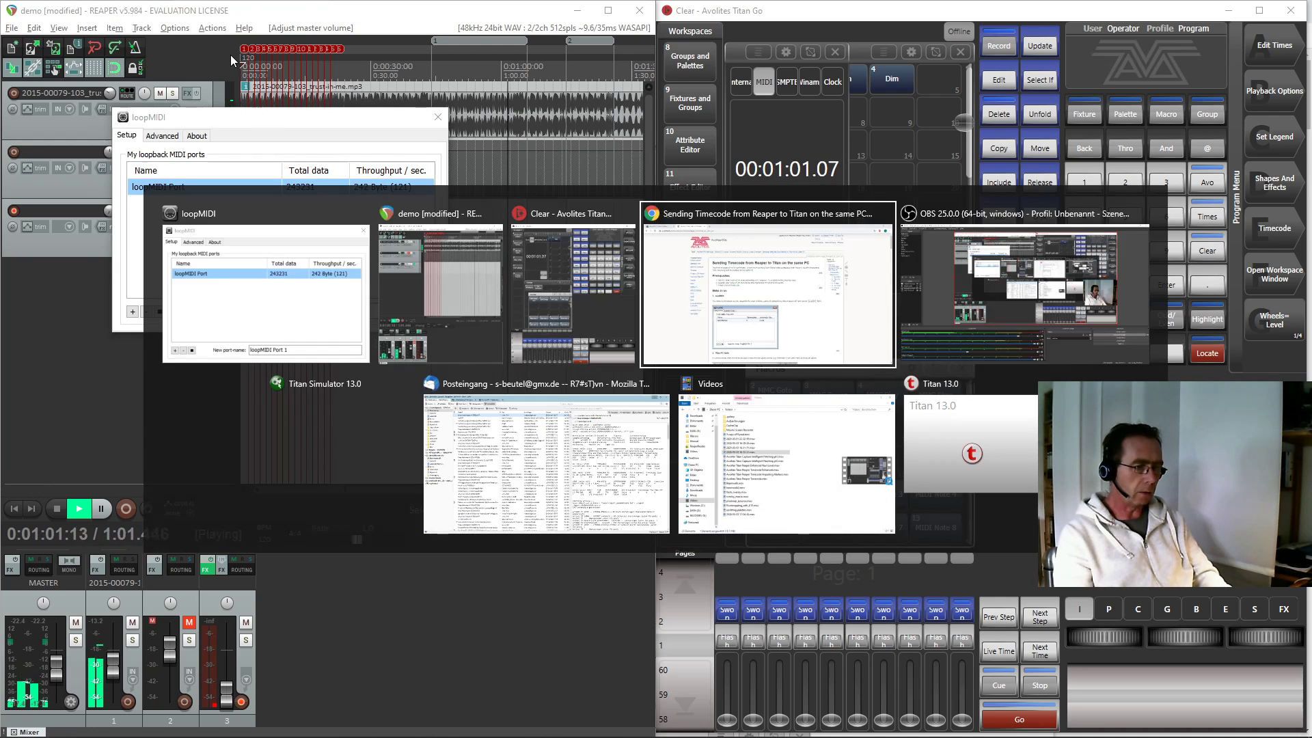
click(767, 213)
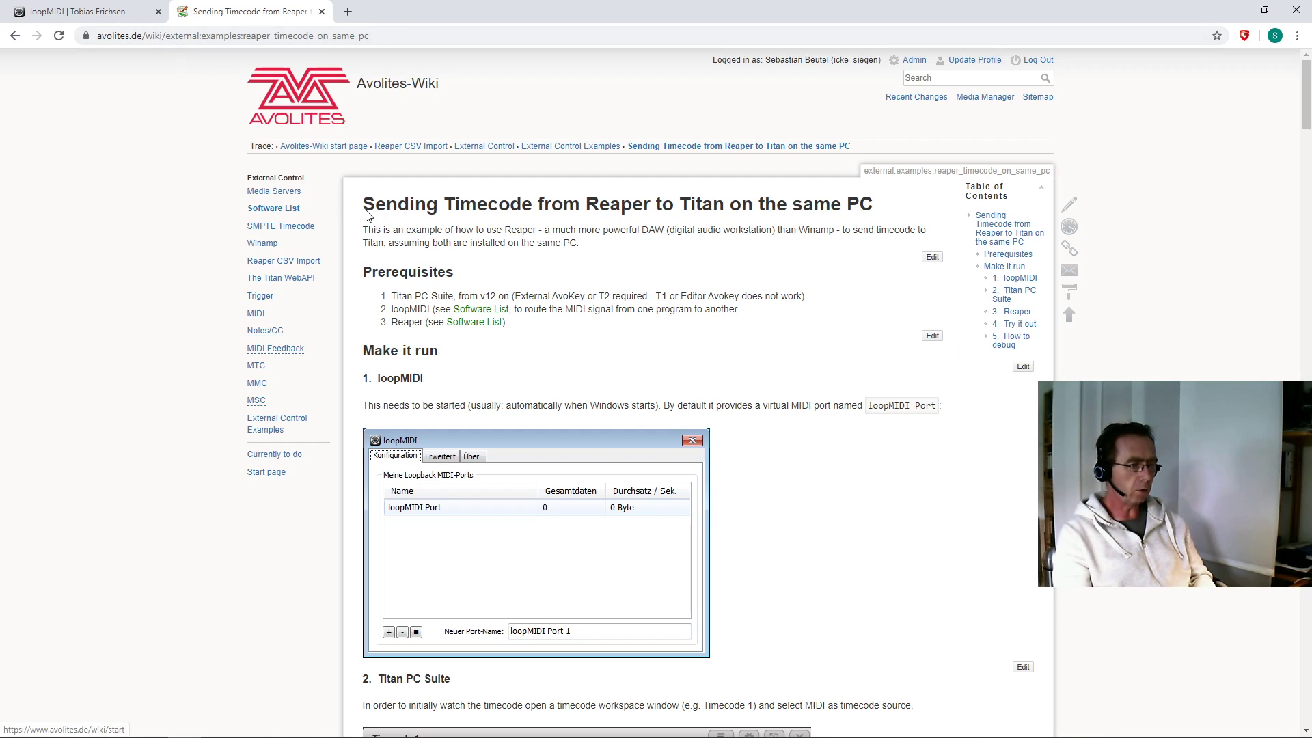
mouse_move(477, 227)
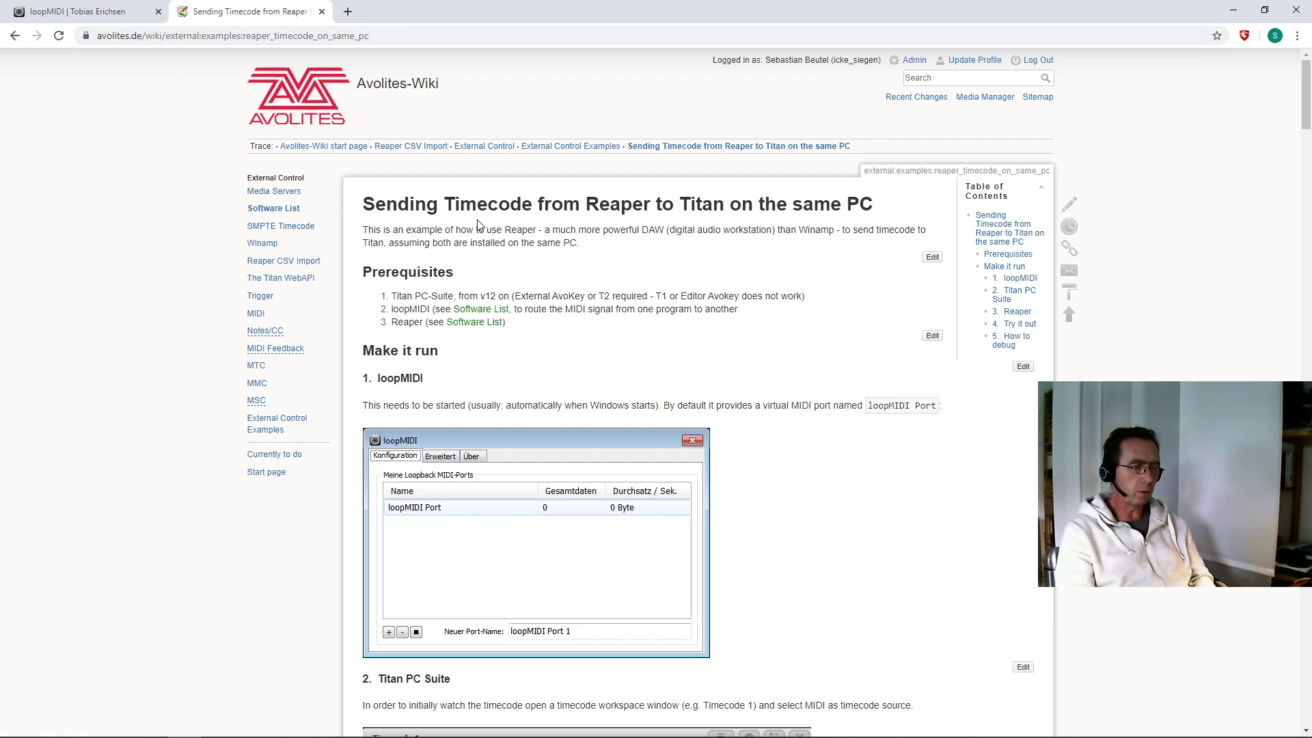
mouse_move(708, 179)
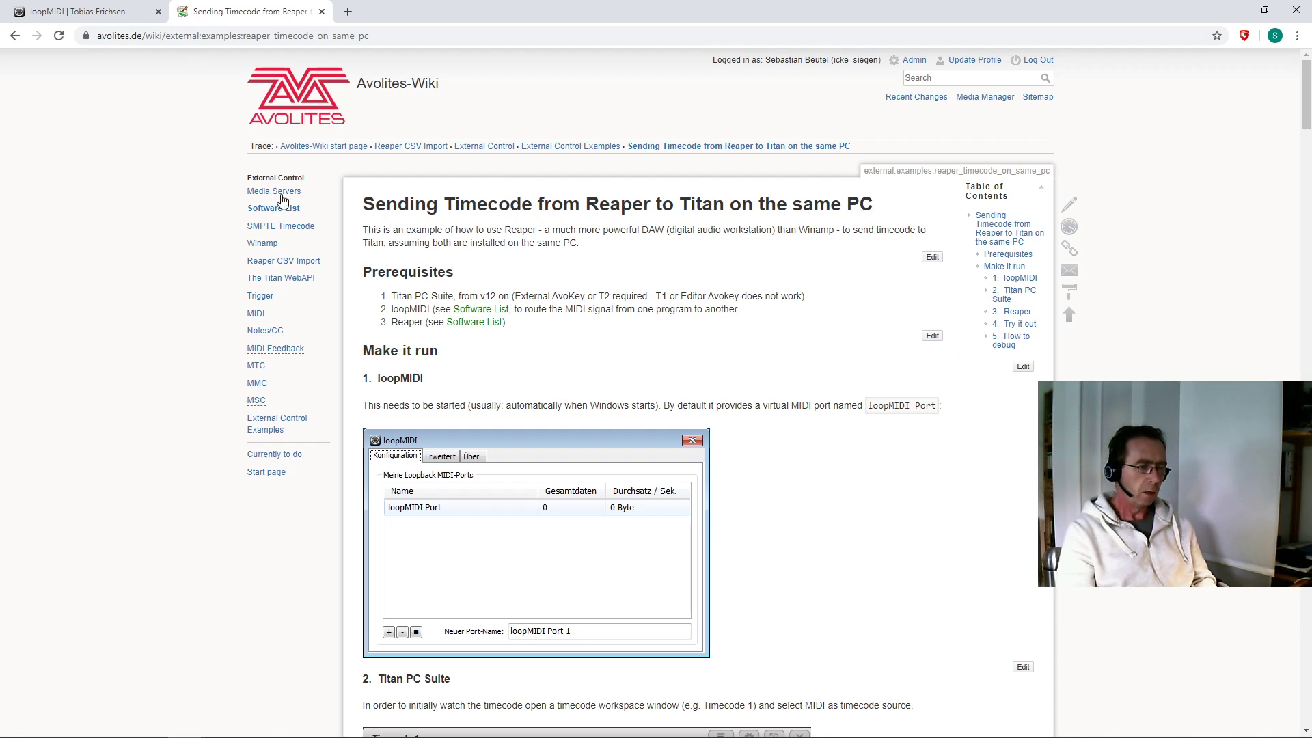
mouse_move(479, 289)
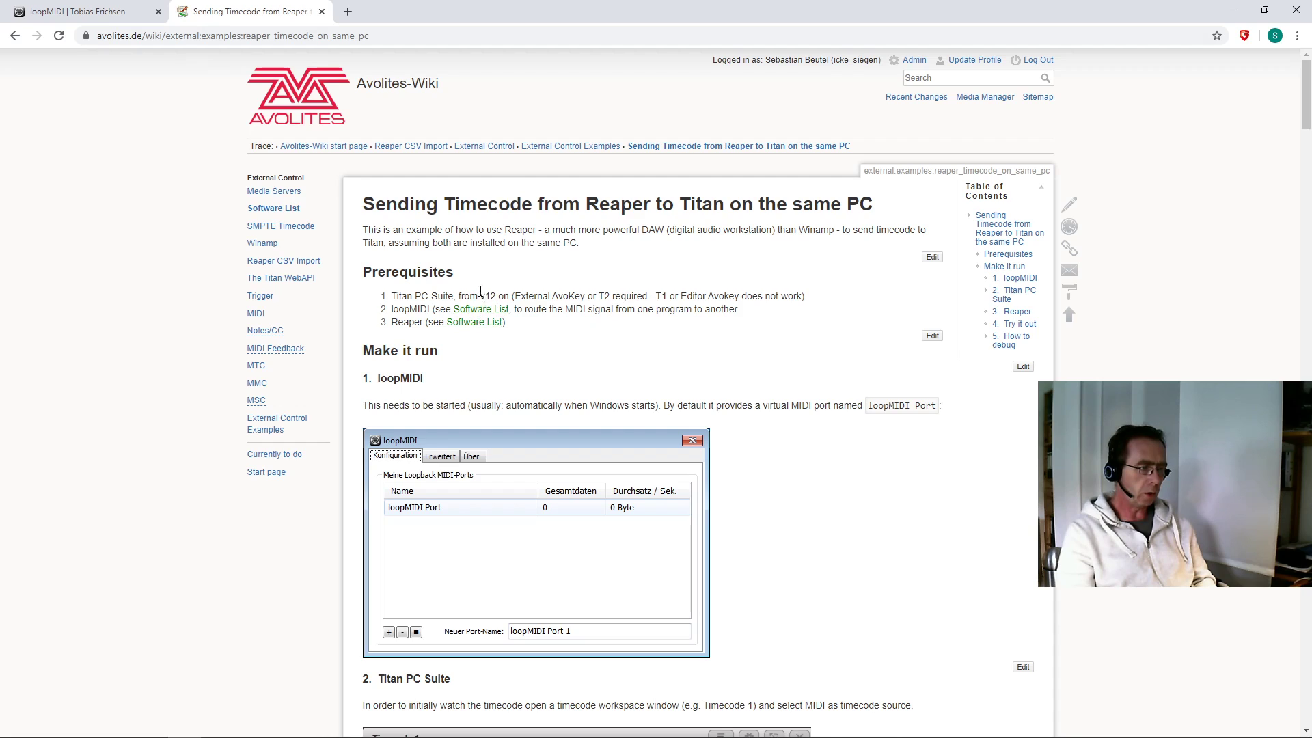
mouse_move(383, 332)
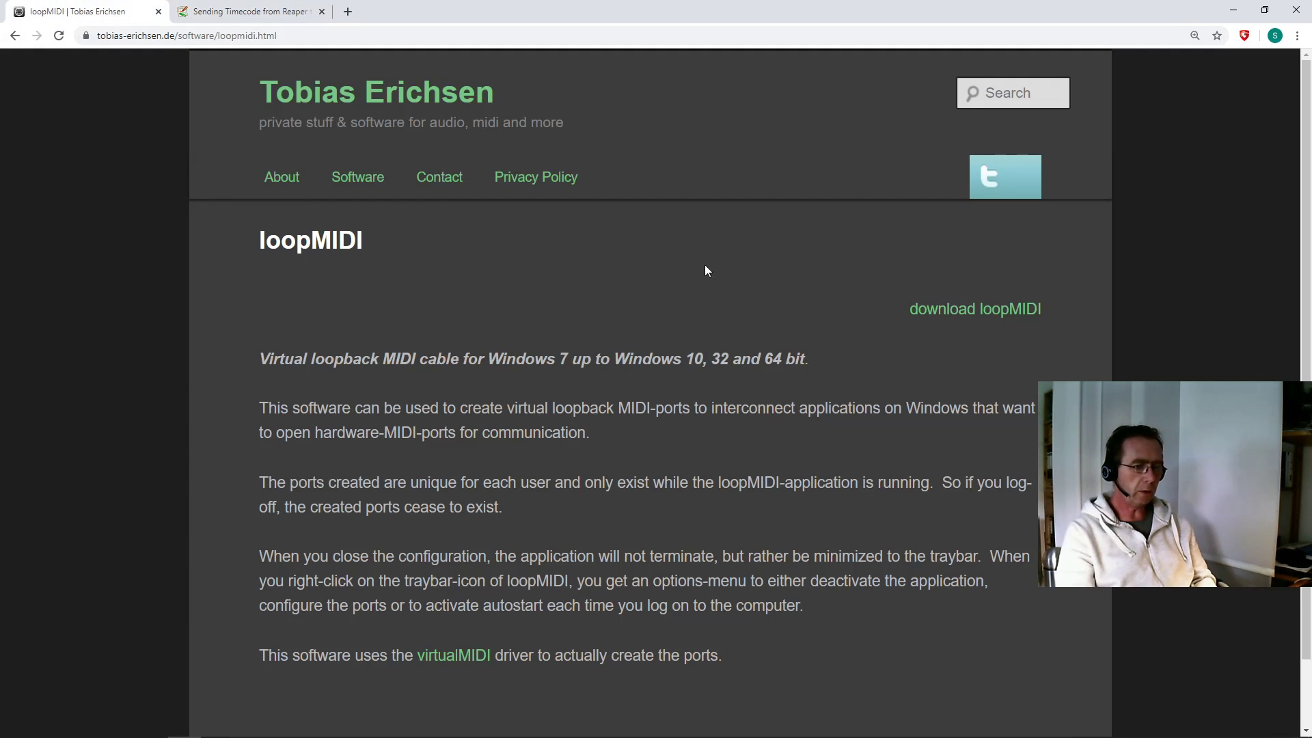
mouse_move(820, 280)
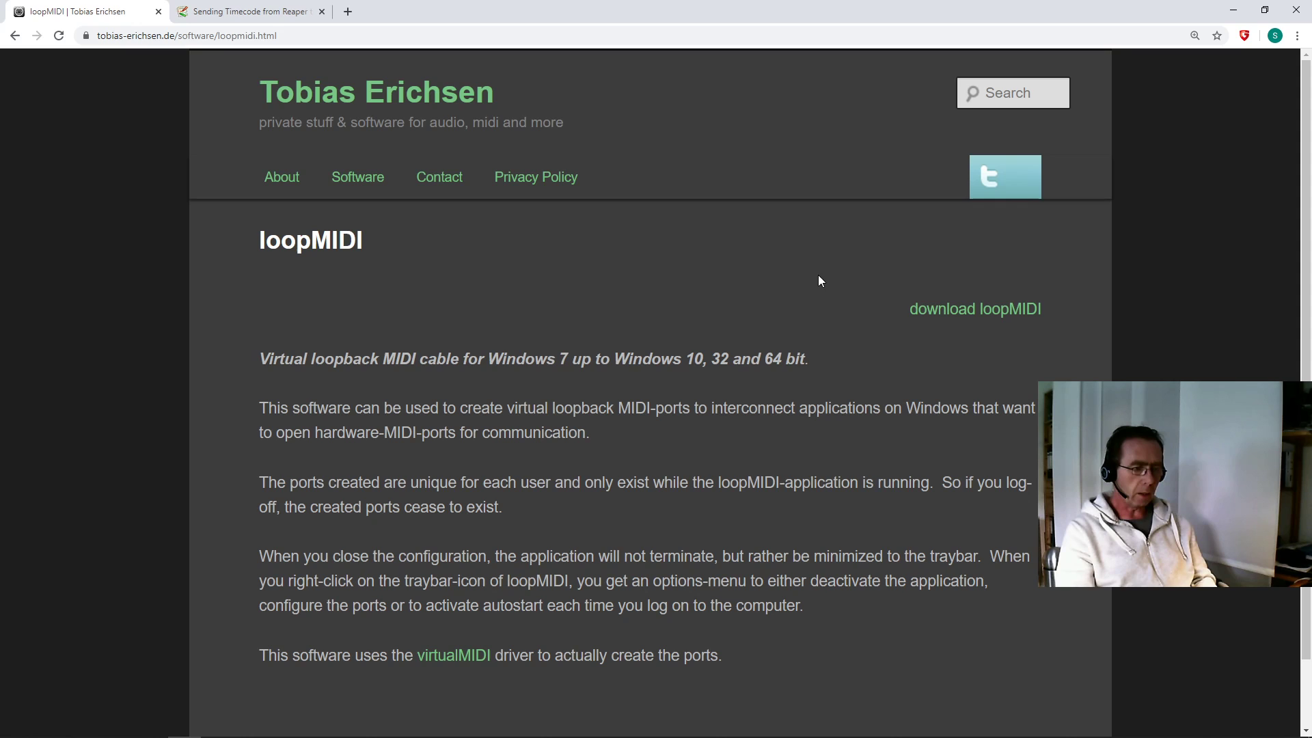
mouse_move(781, 284)
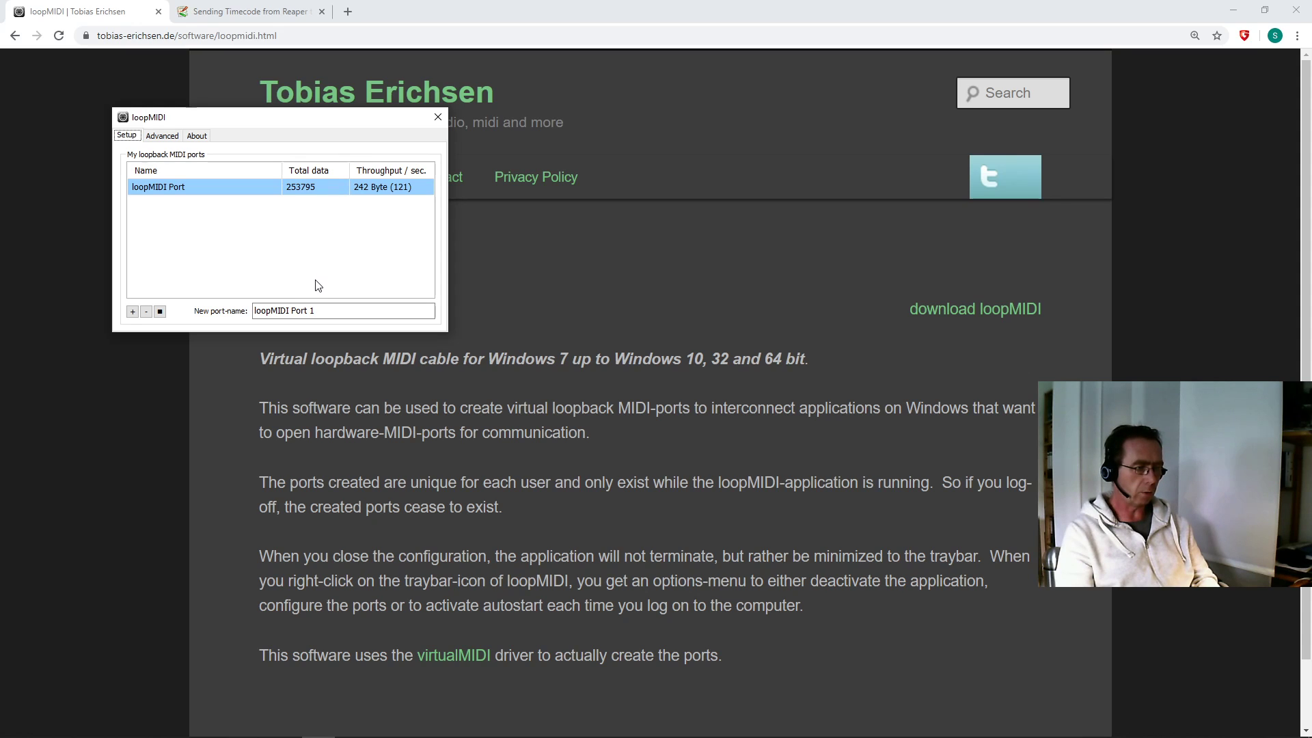
mouse_move(299, 280)
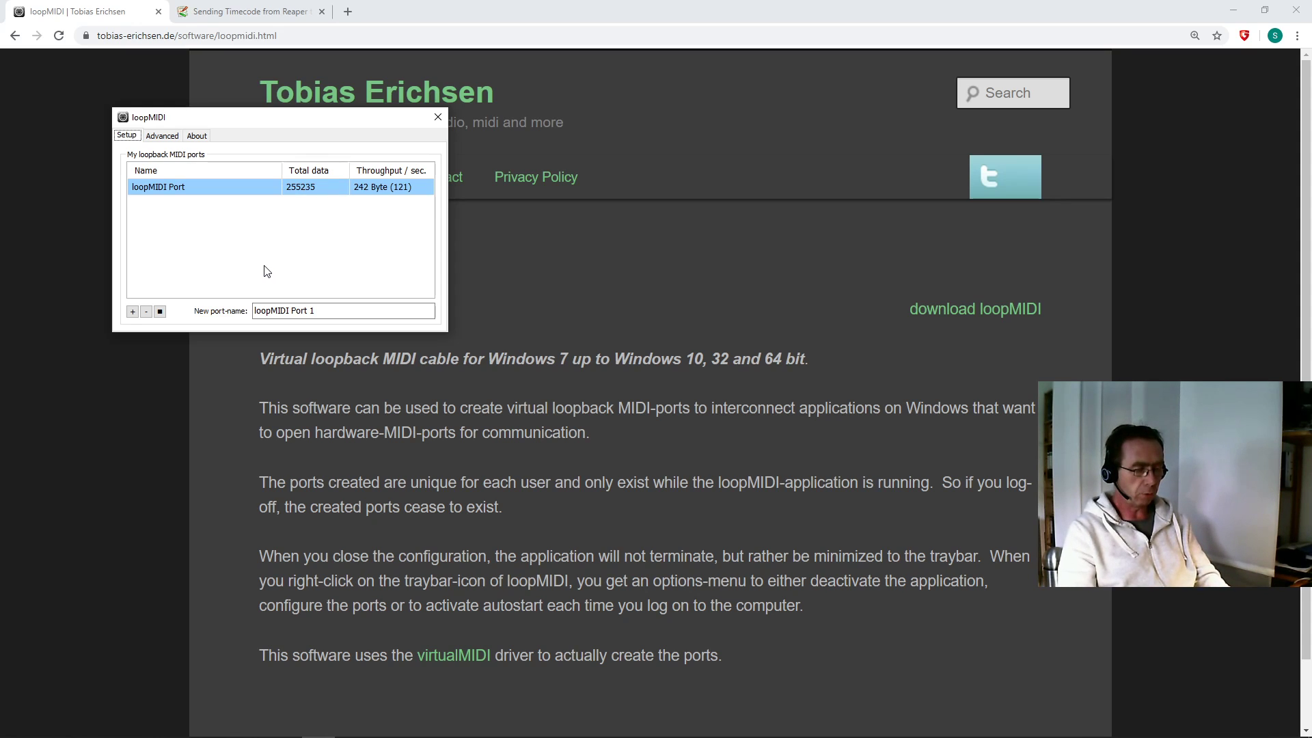
- Return to REAPER and Titan, then bring REAPER to the front paused at 0:00:04:17
key(alt+tab)
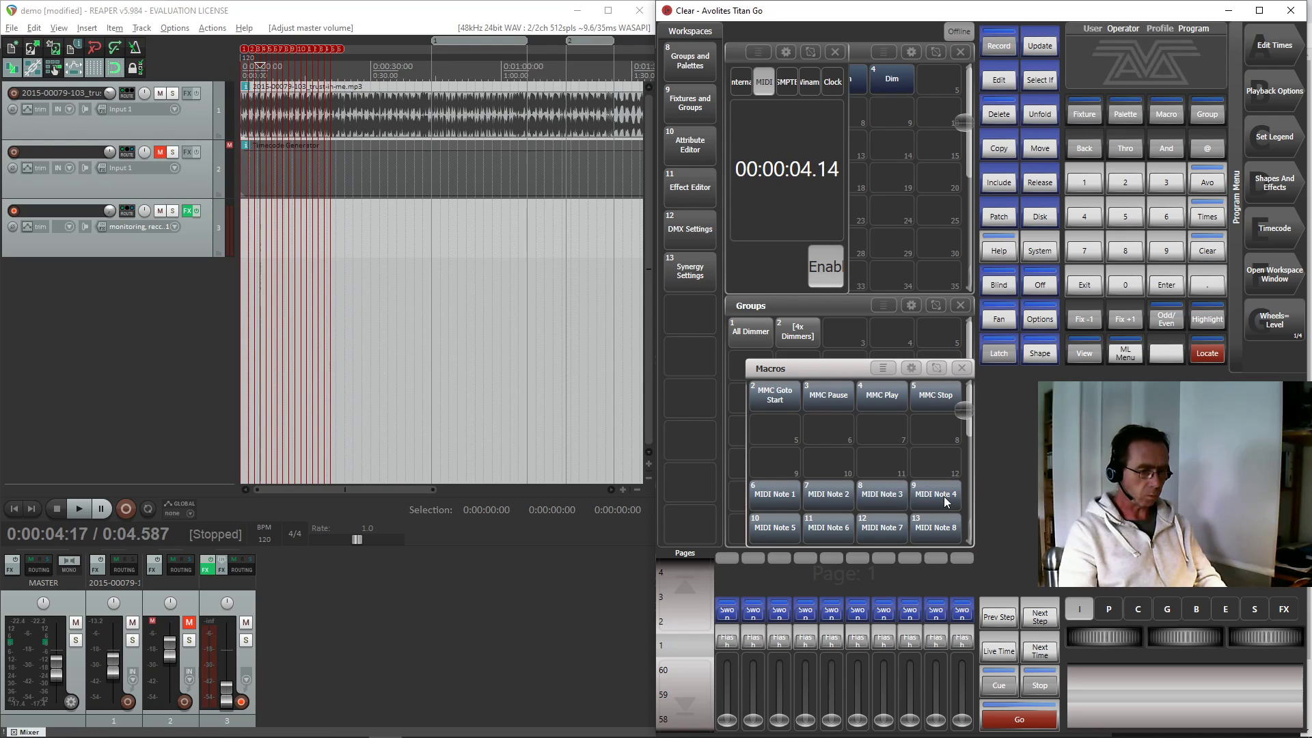
click(77, 508)
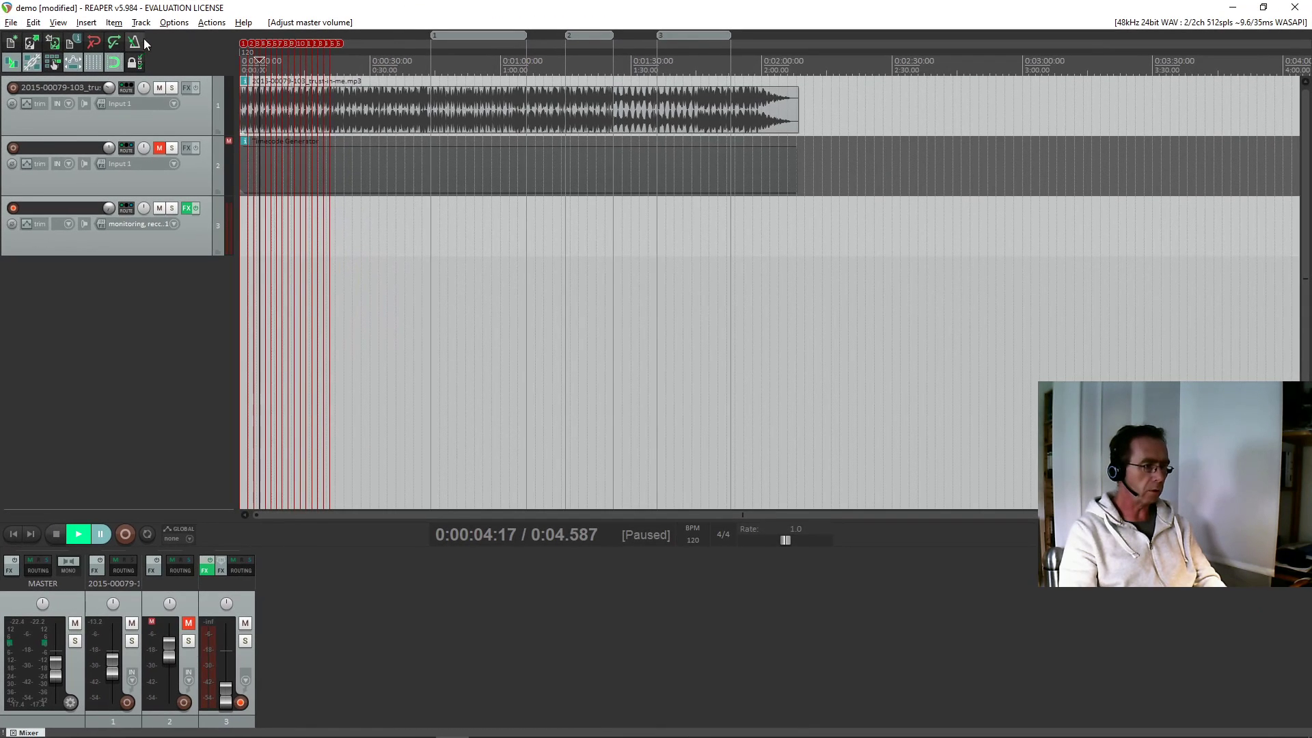
- Open Options > Preferences and show the Audio > MIDI Devices page
click(172, 22)
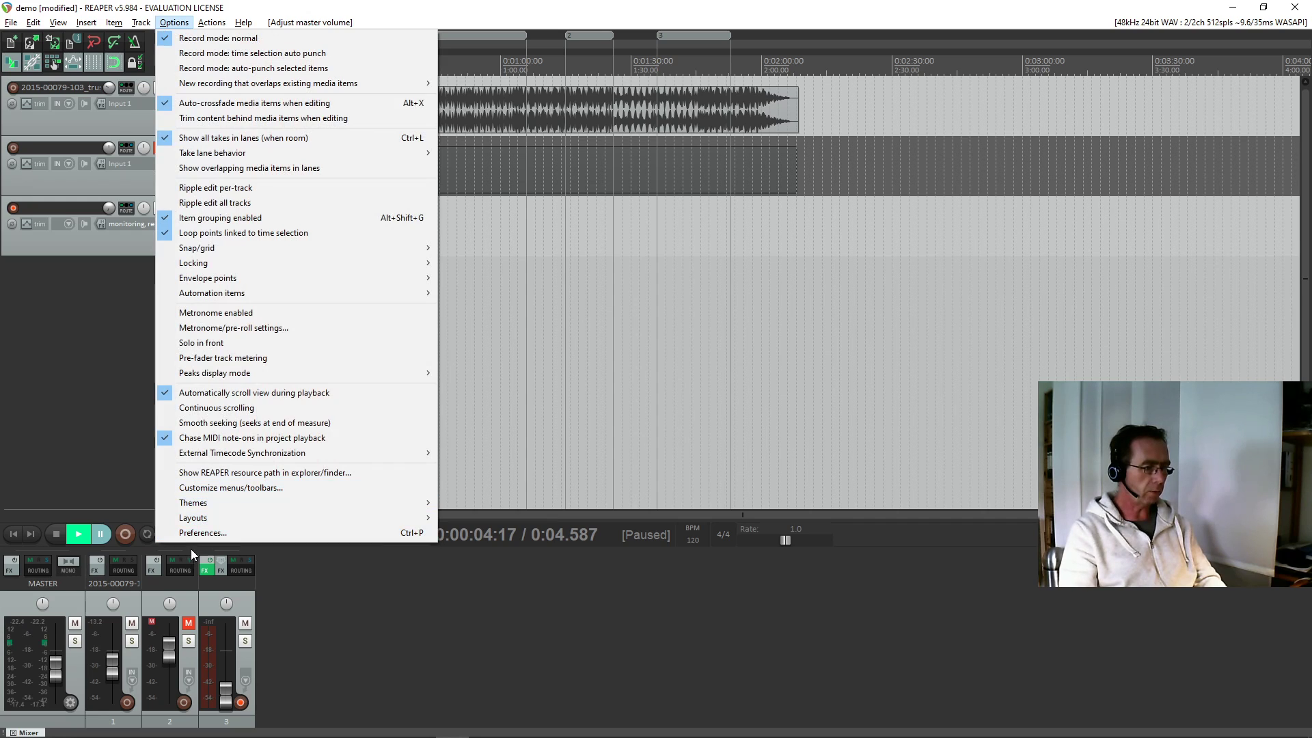
click(202, 533)
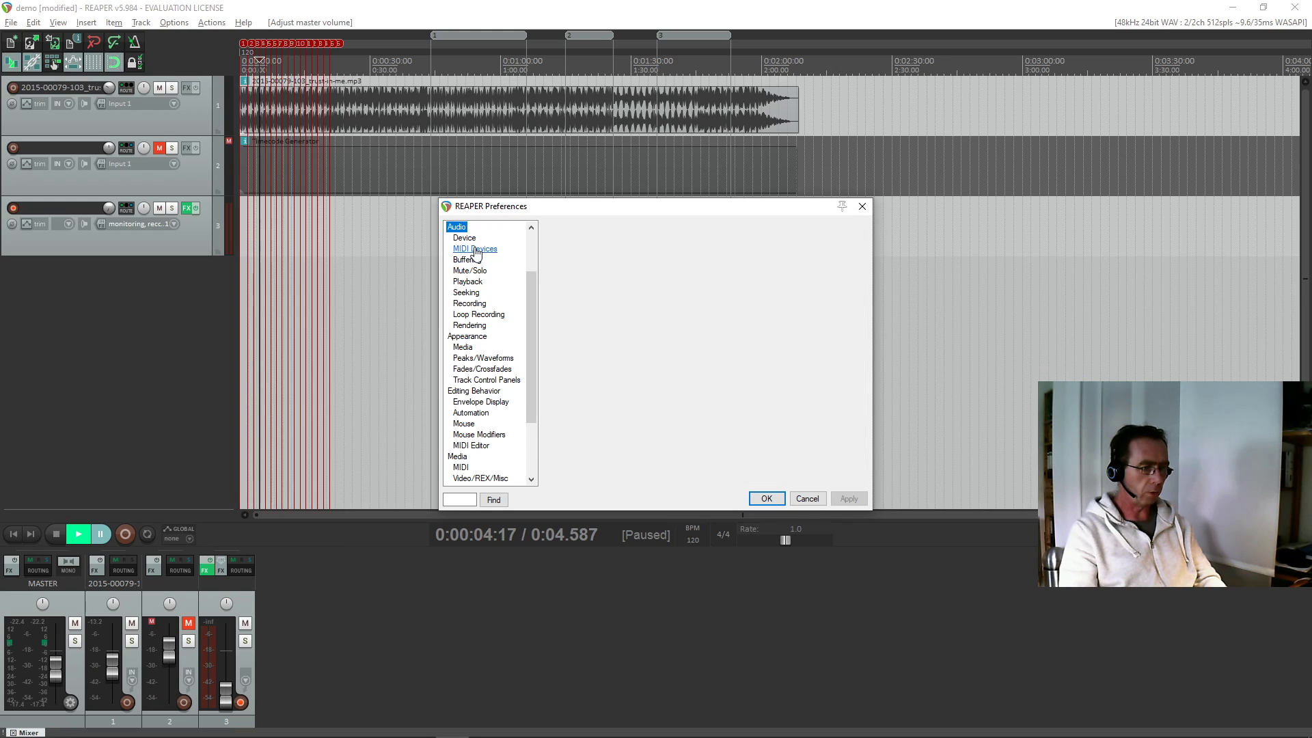
click(475, 249)
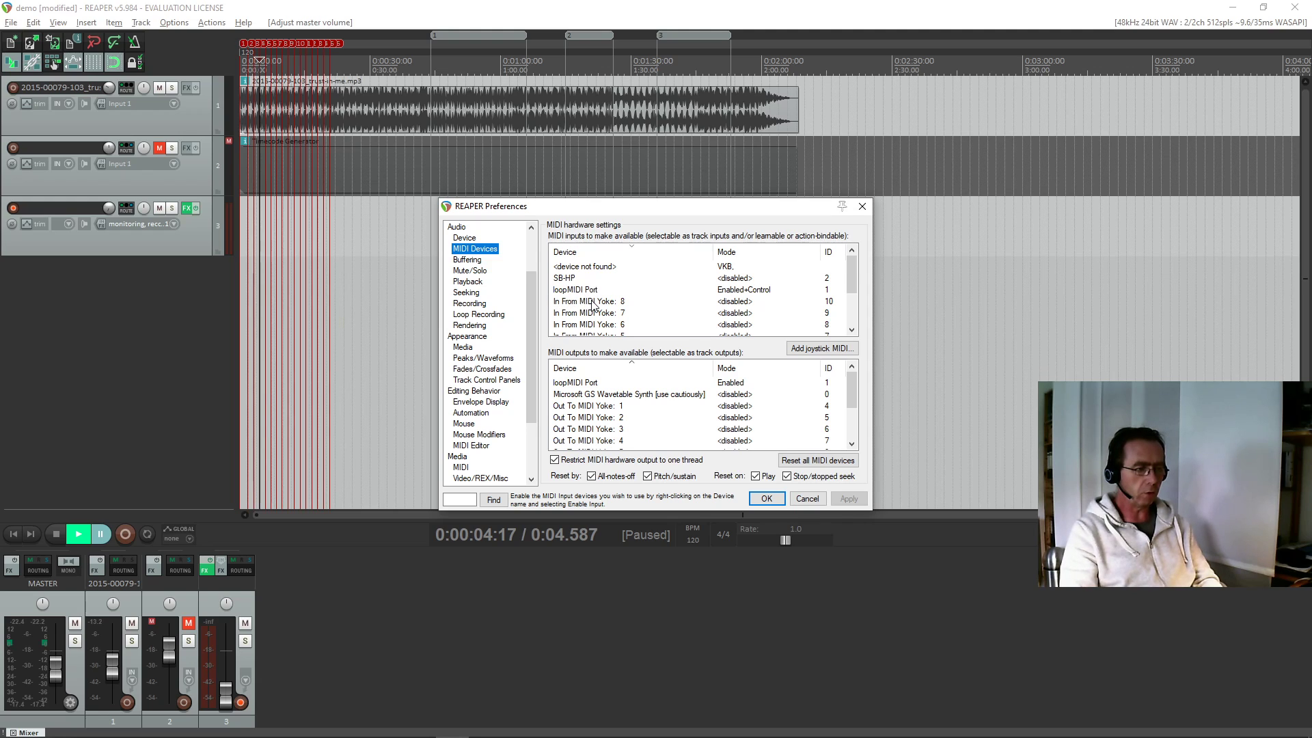
- Compare against loopMIDI, select the loopMIDI Port output row, and close Preferences with OK
key(alt+tab)
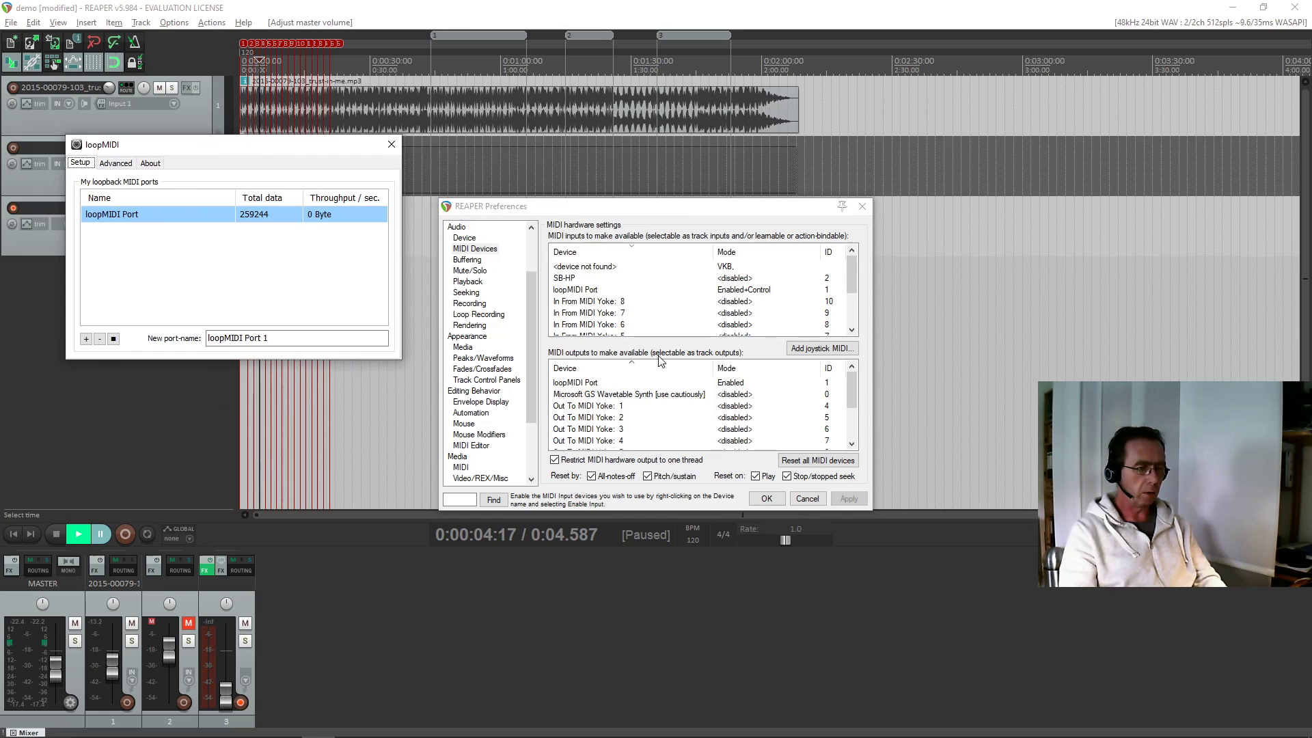
mouse_move(594, 284)
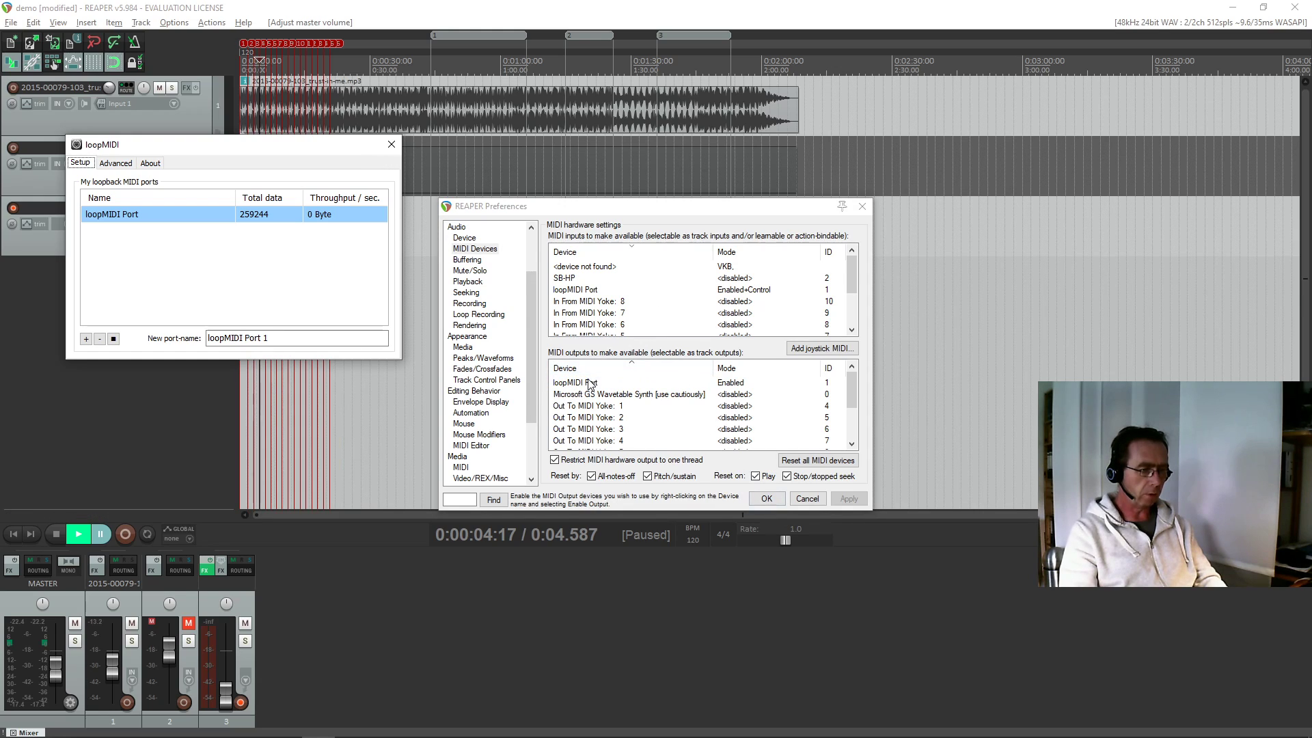
click(575, 383)
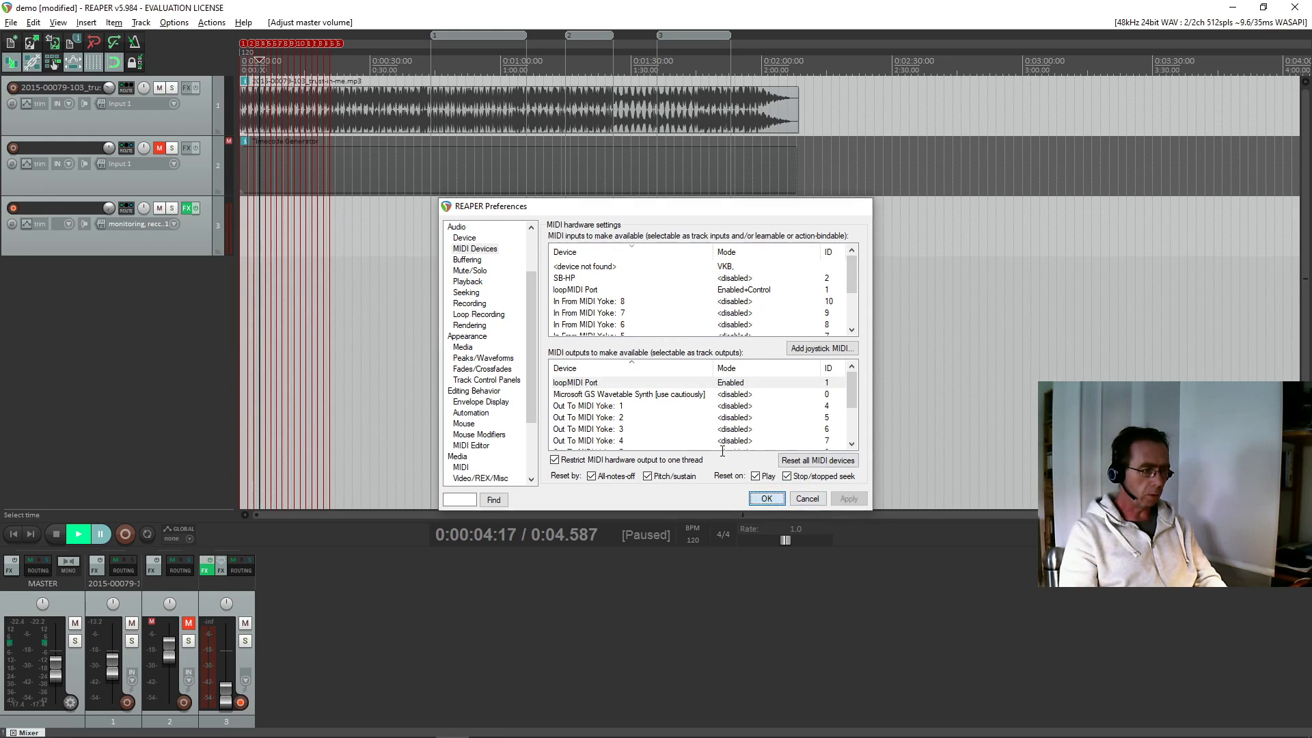
click(764, 498)
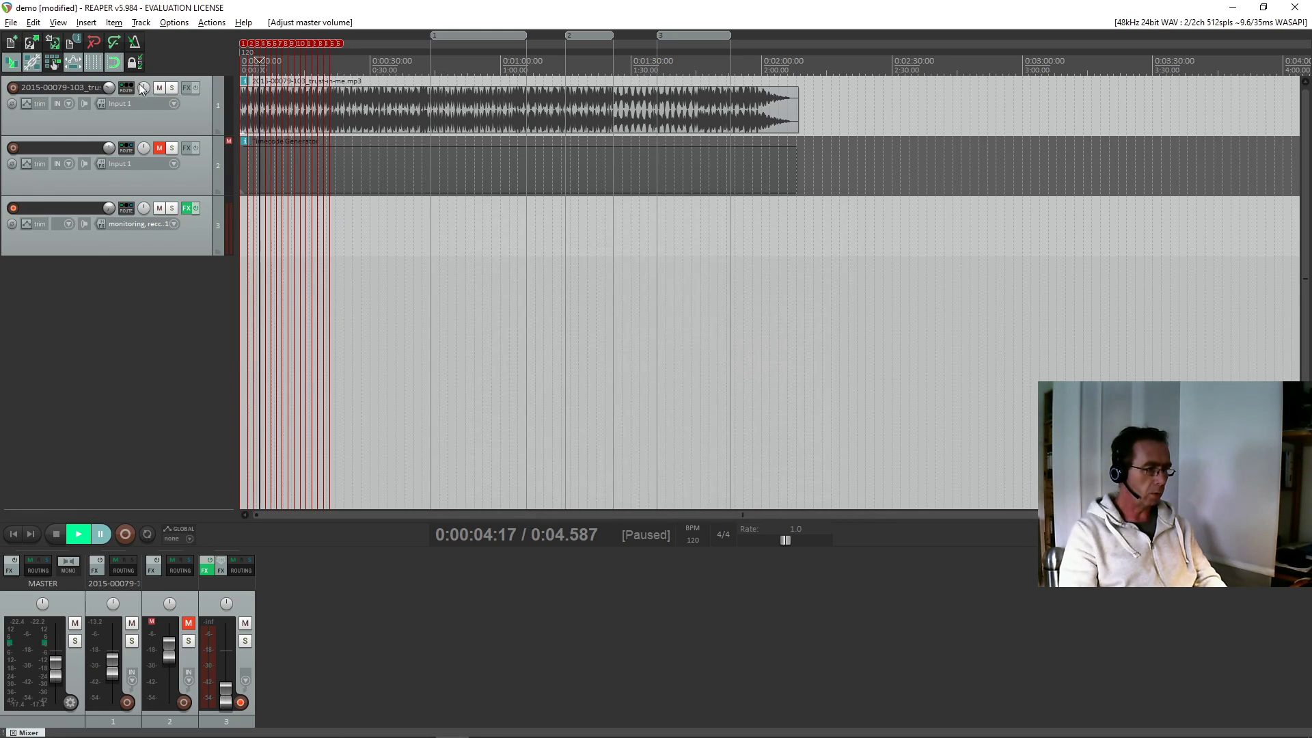
mouse_move(125, 87)
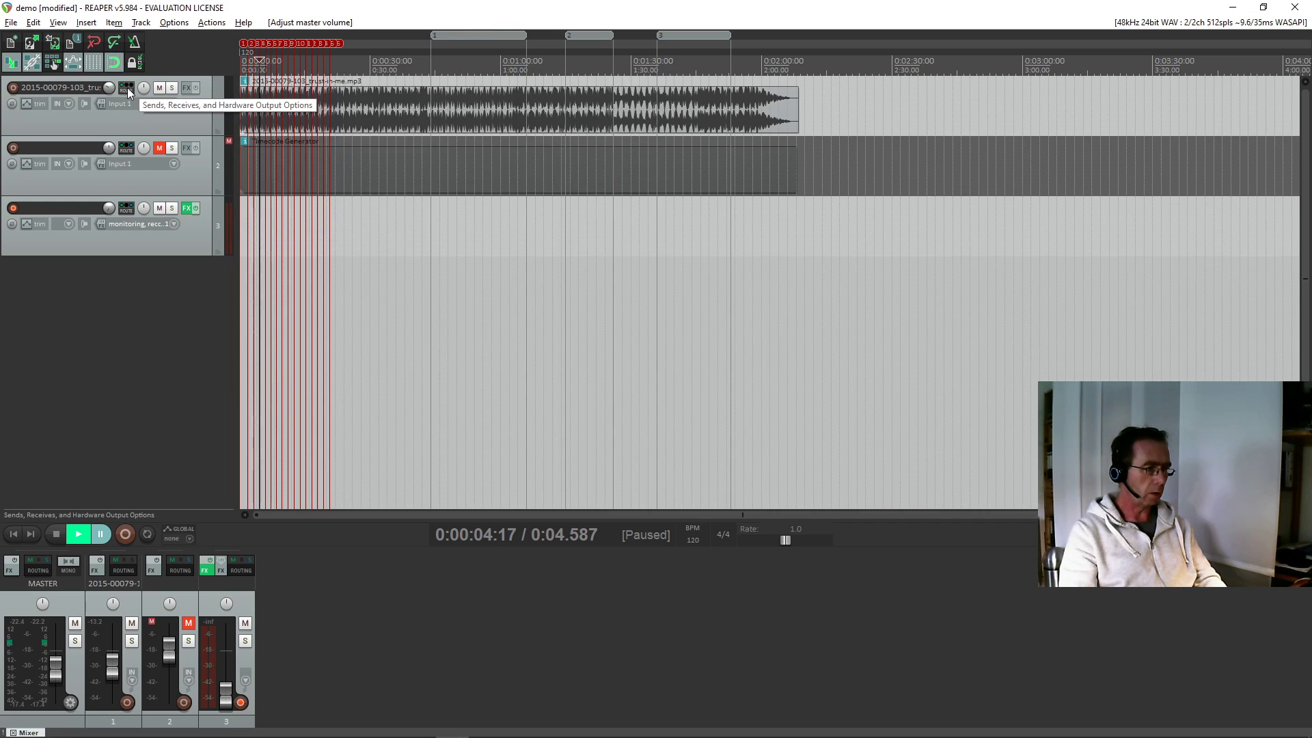
click(125, 87)
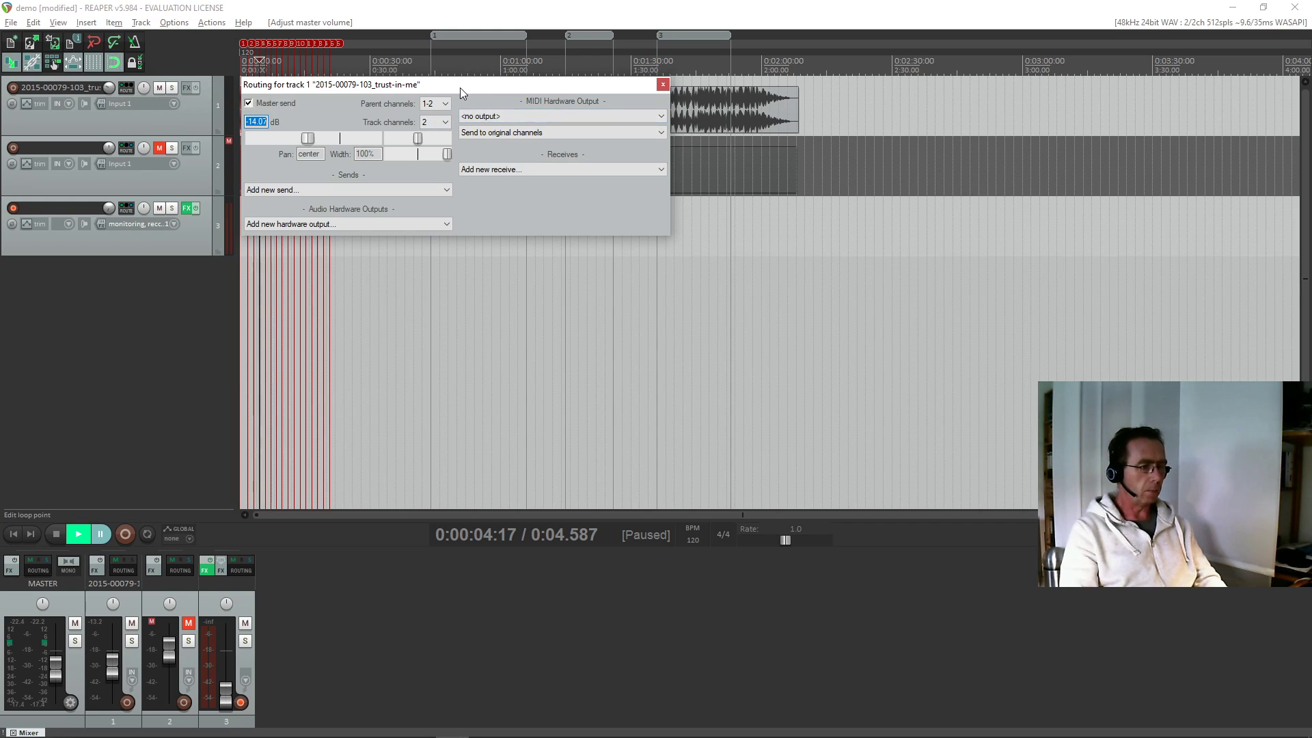
drag(456, 84, 361, 93)
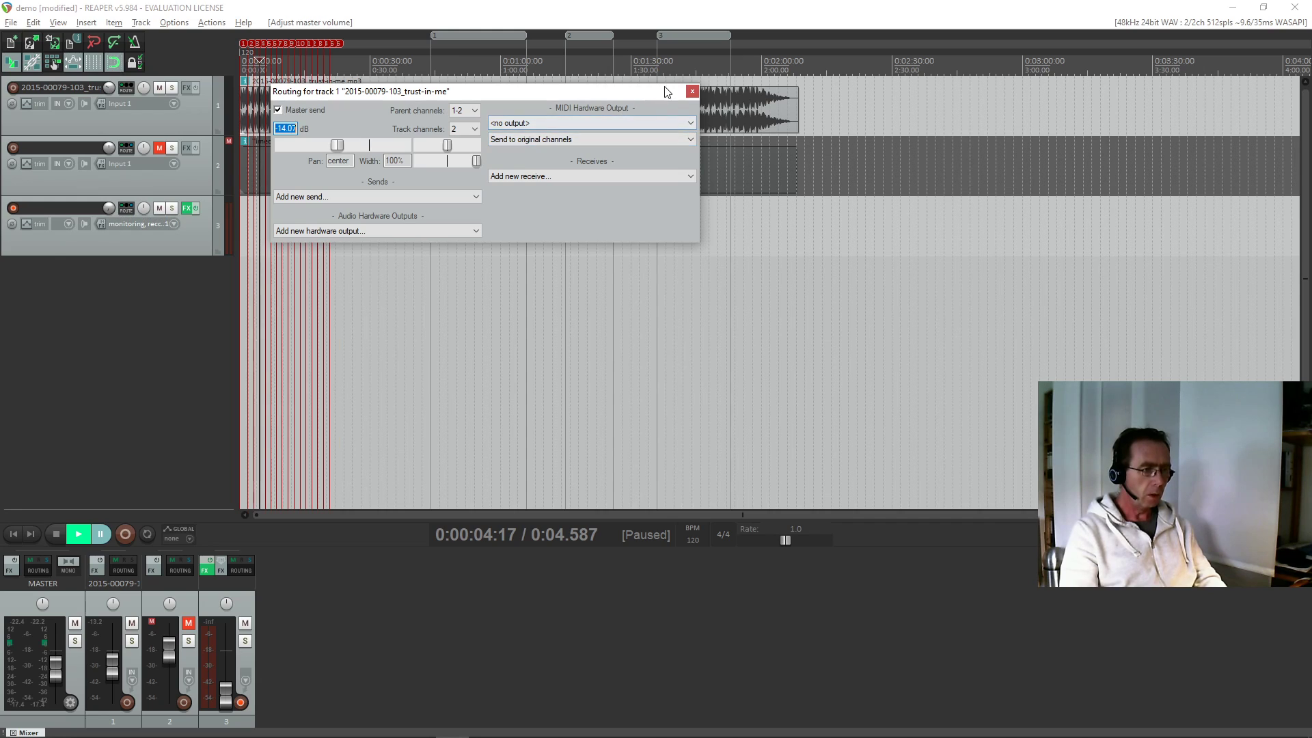
click(693, 91)
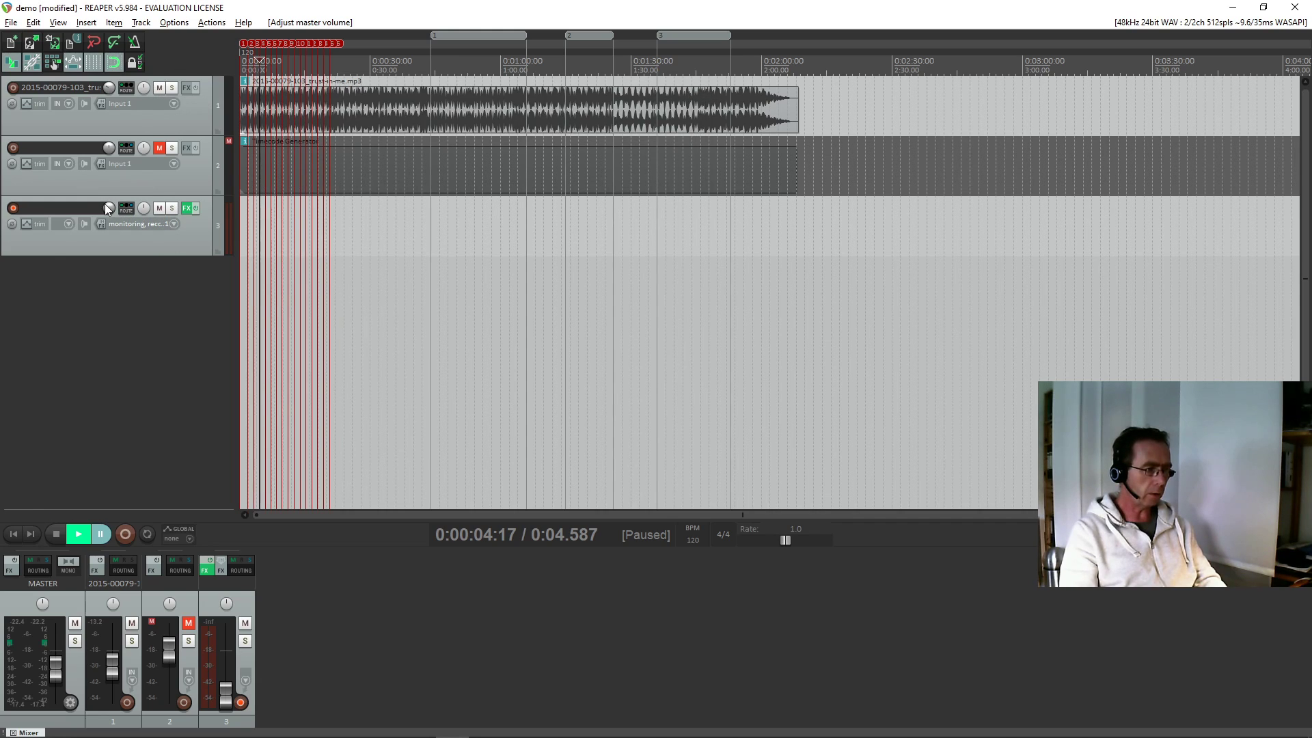
- Check track 3 routes MIDI to loopMIDI Port, then show Titan reading 00:01:58.00
click(125, 209)
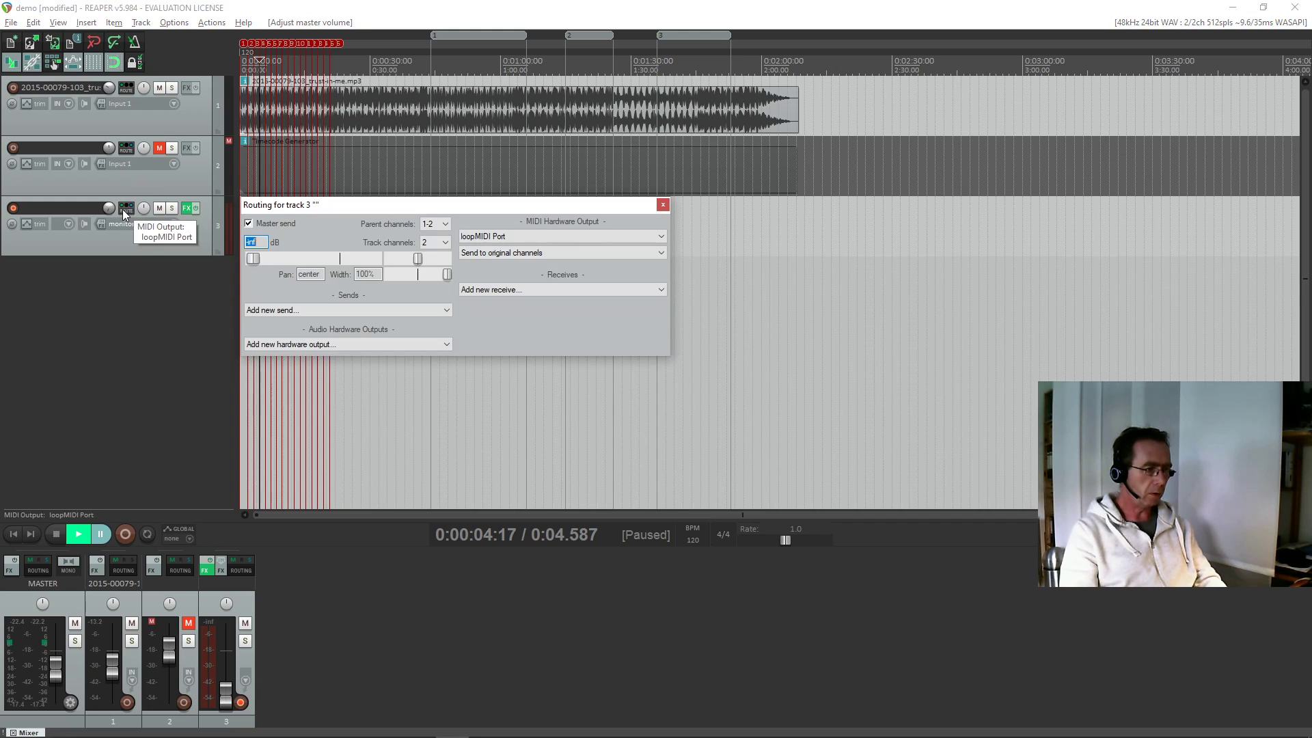
click(560, 235)
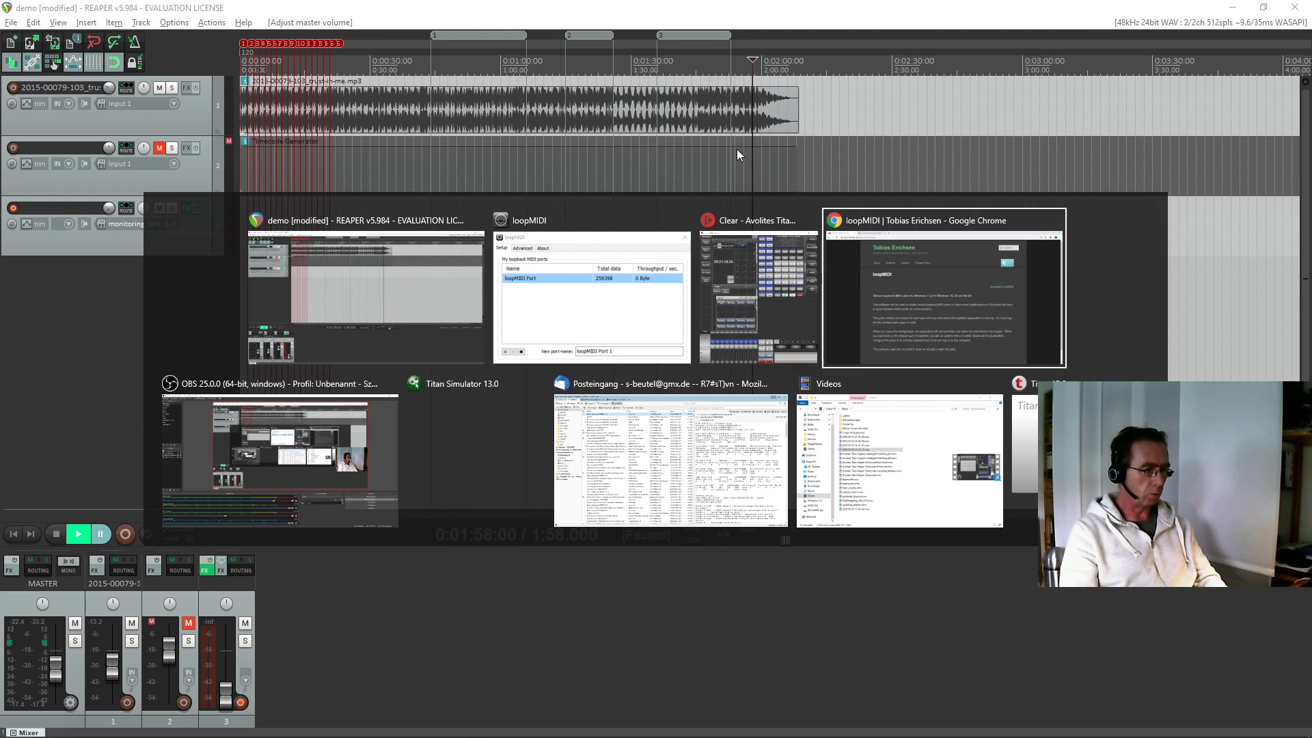
click(758, 220)
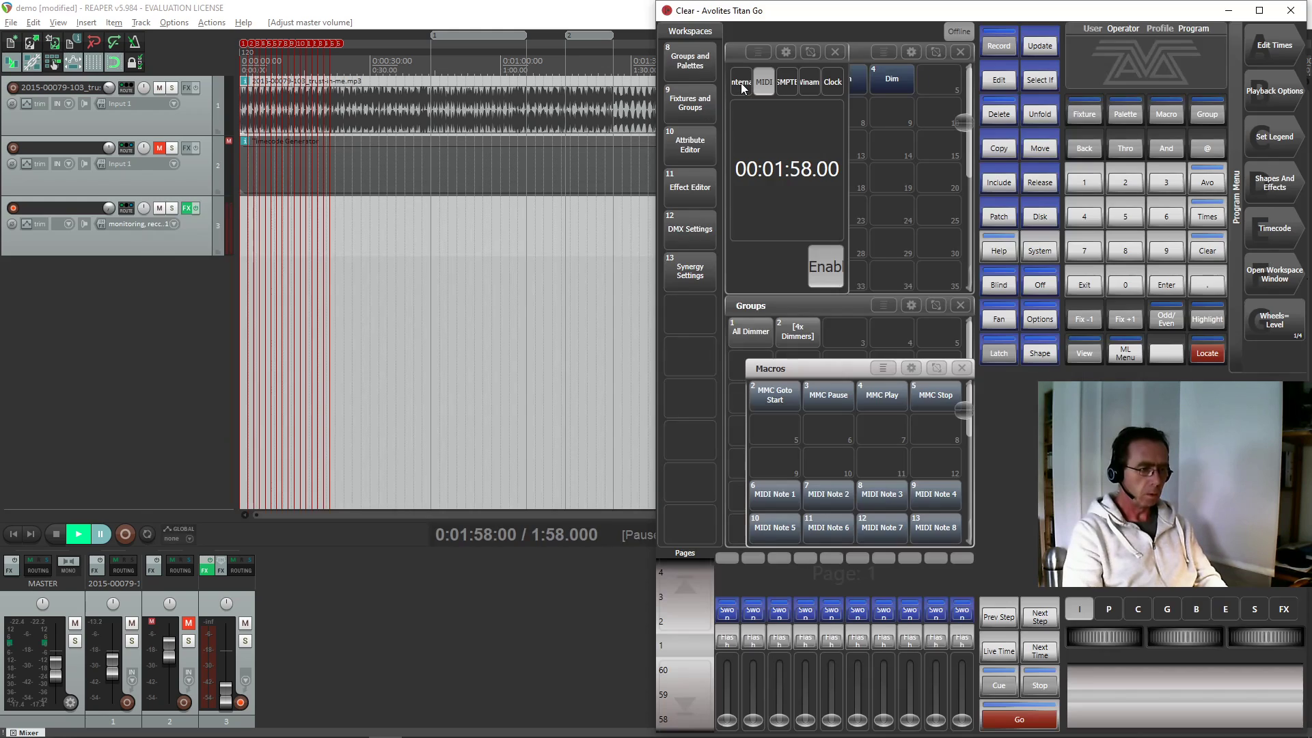